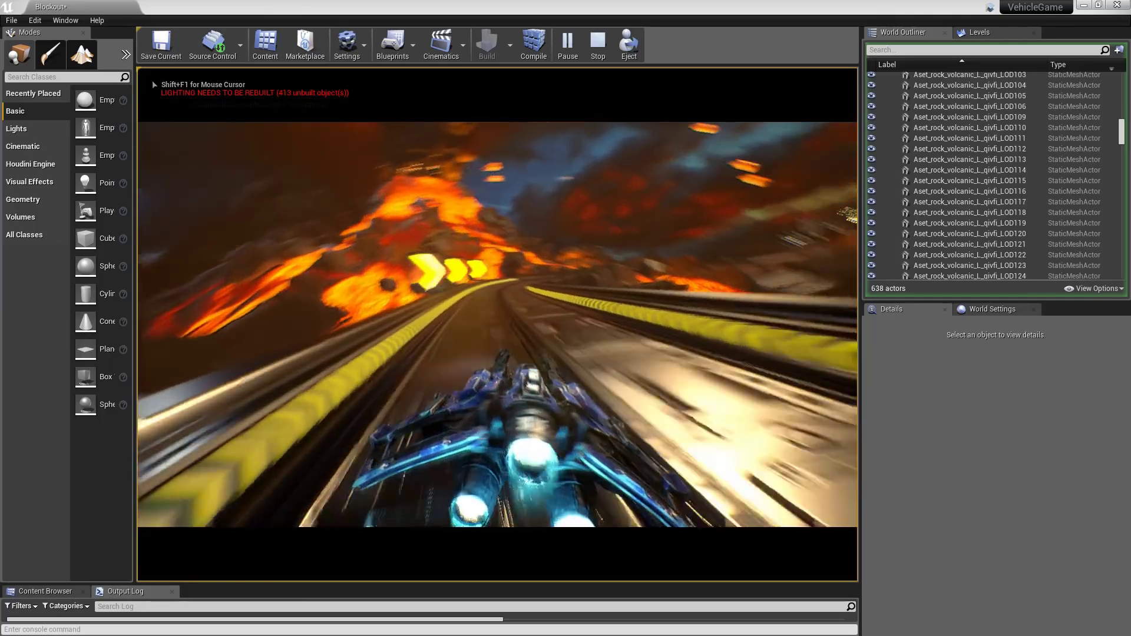
# Add a GameDev Voxel Mesh node wired under piecesGeo to voxelize the pieces
pyautogui.click(629, 41)
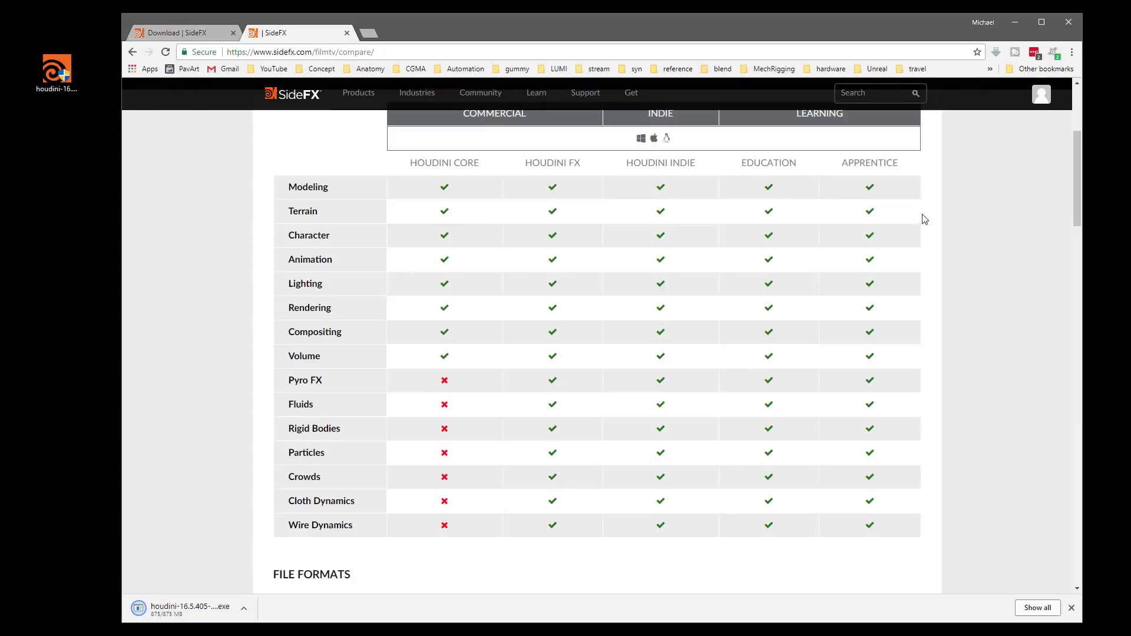
pyautogui.scroll(-3)
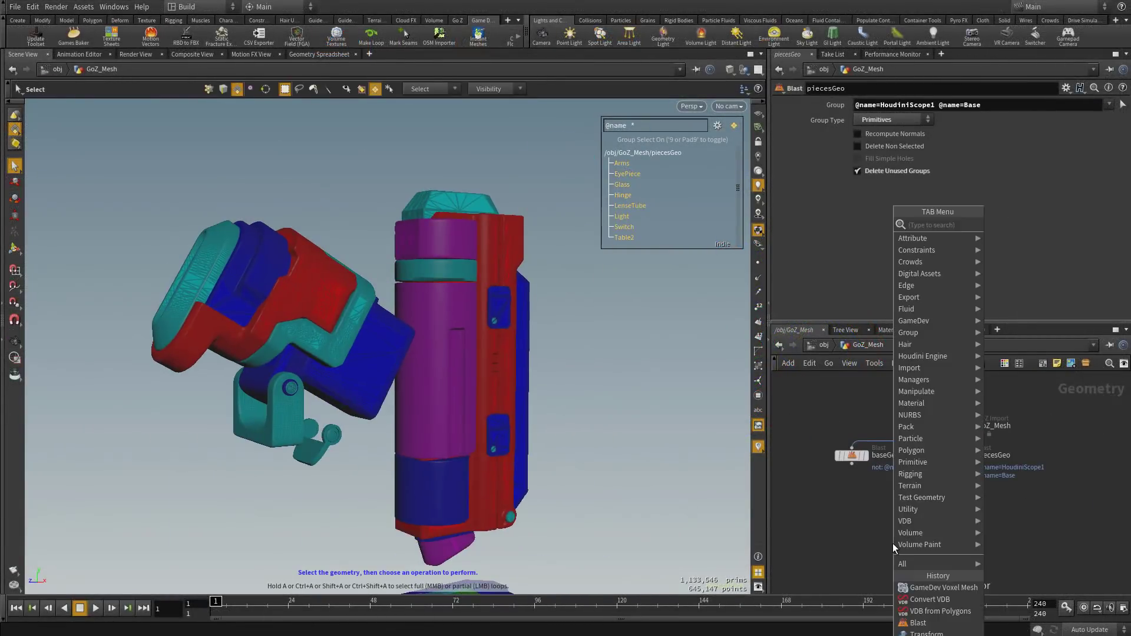
pyautogui.click(938, 587)
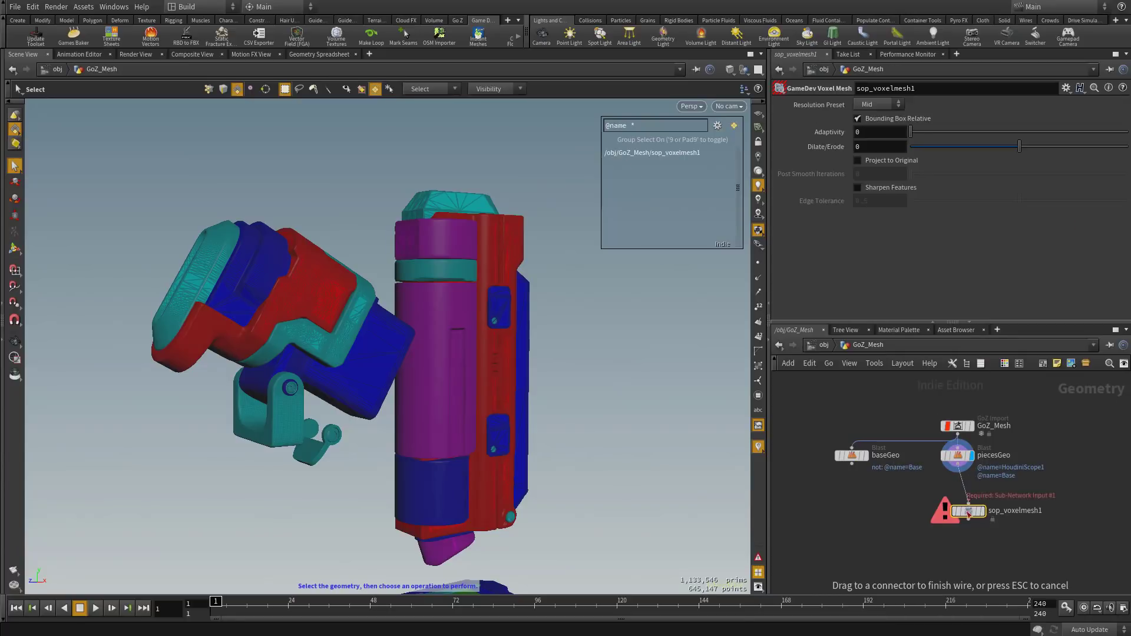
pyautogui.click(964, 507)
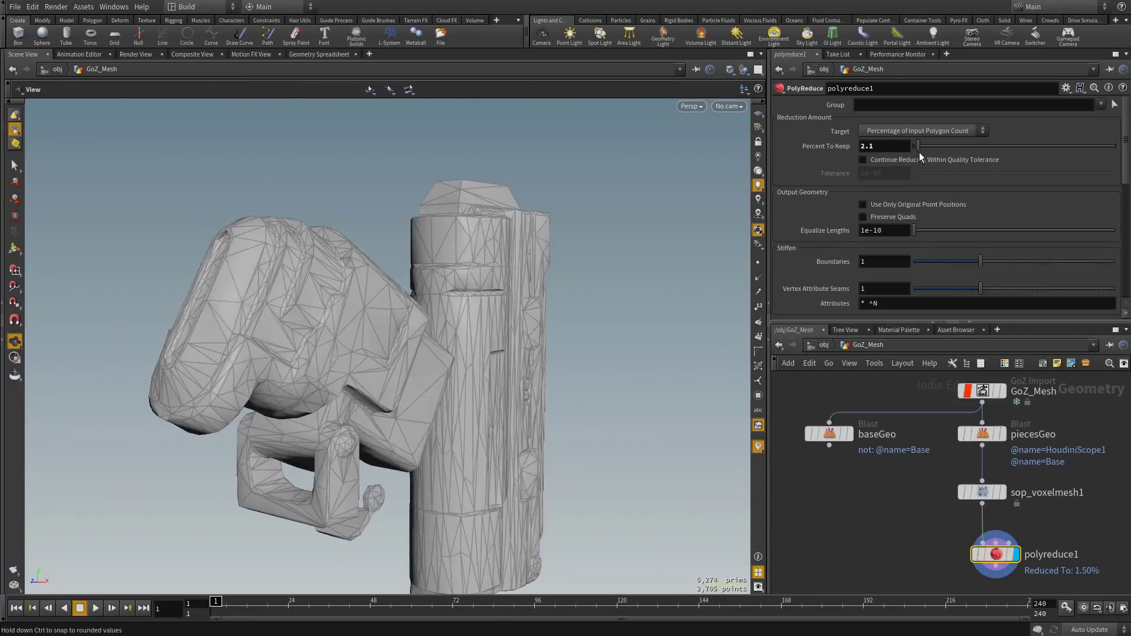
# Enable reducing within quality tolerance and try tolerances 1e-04 then 1e-06
pyautogui.click(923, 130)
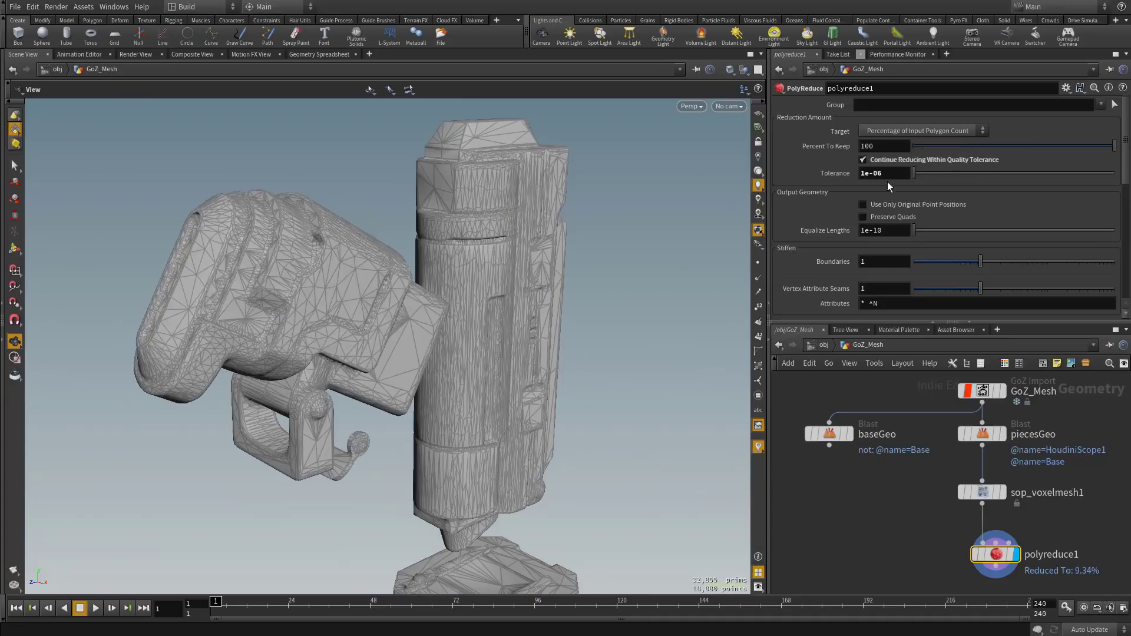
pyautogui.write('1e-04')
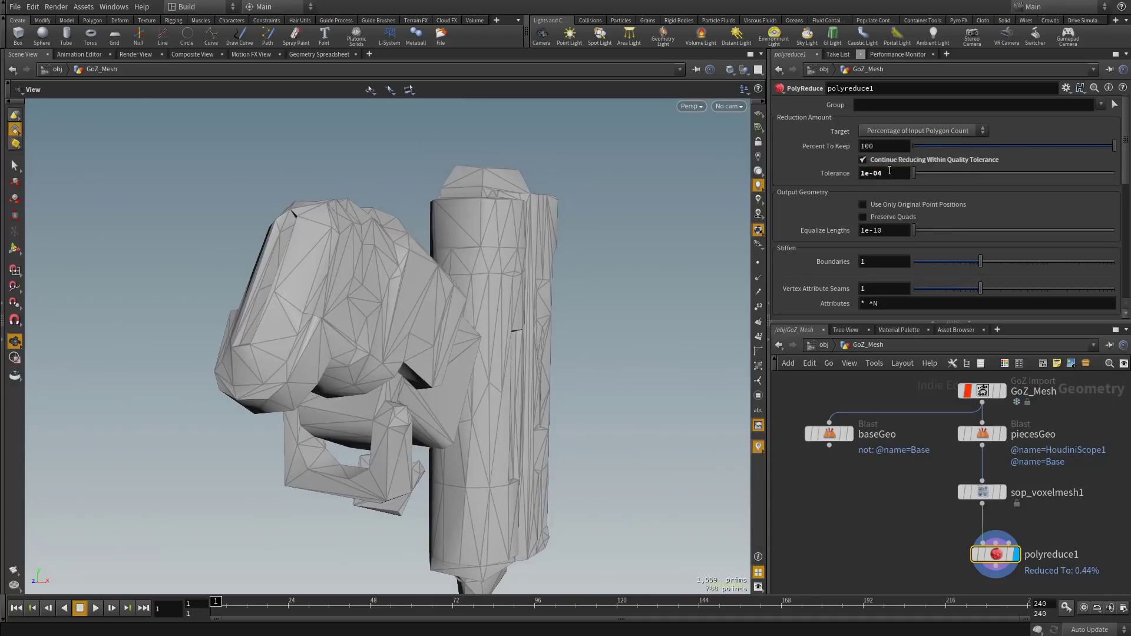
pyautogui.write('1e-06')
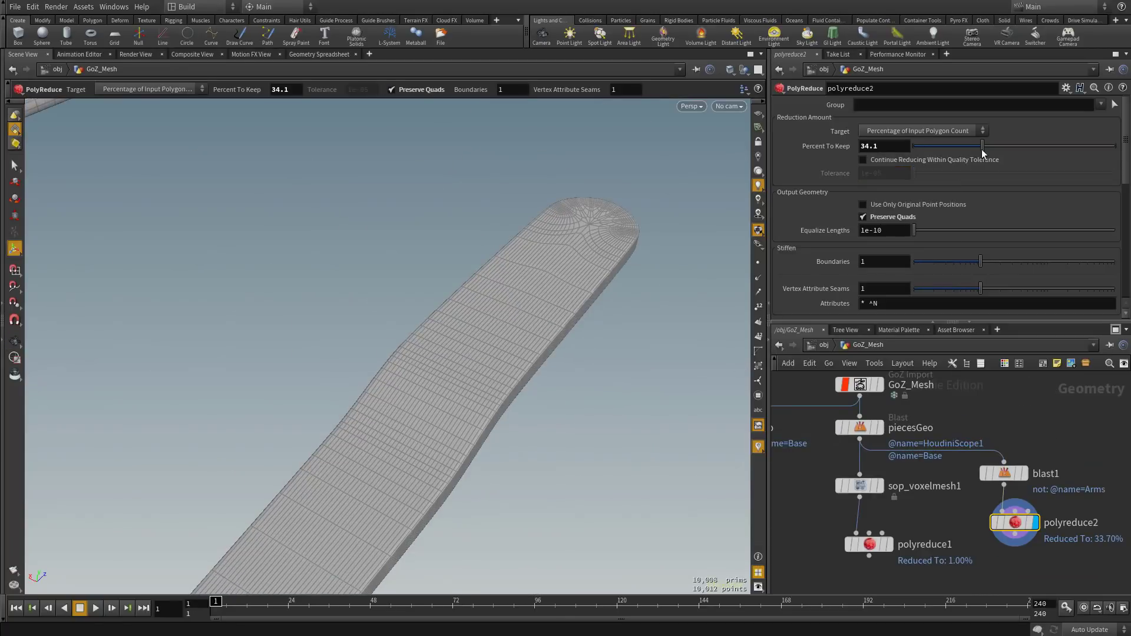
# Drag Percent To Keep lower on the arm piece and the tube
pyautogui.moveTo(981, 145); pyautogui.dragTo(920, 145)
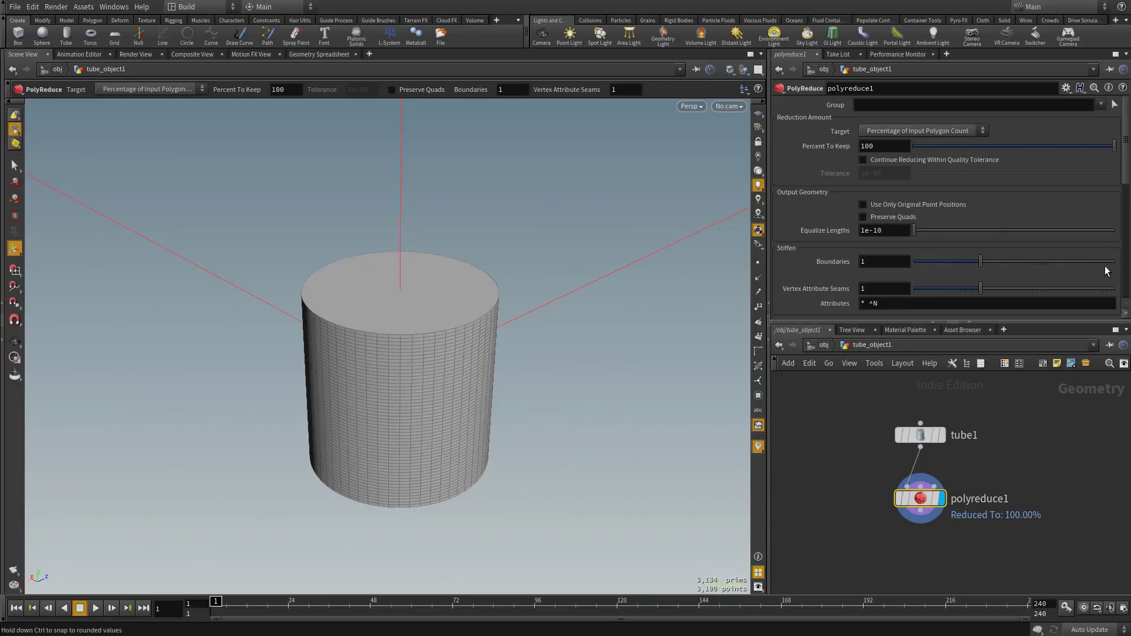
pyautogui.moveTo(1111, 146); pyautogui.dragTo(923, 146)
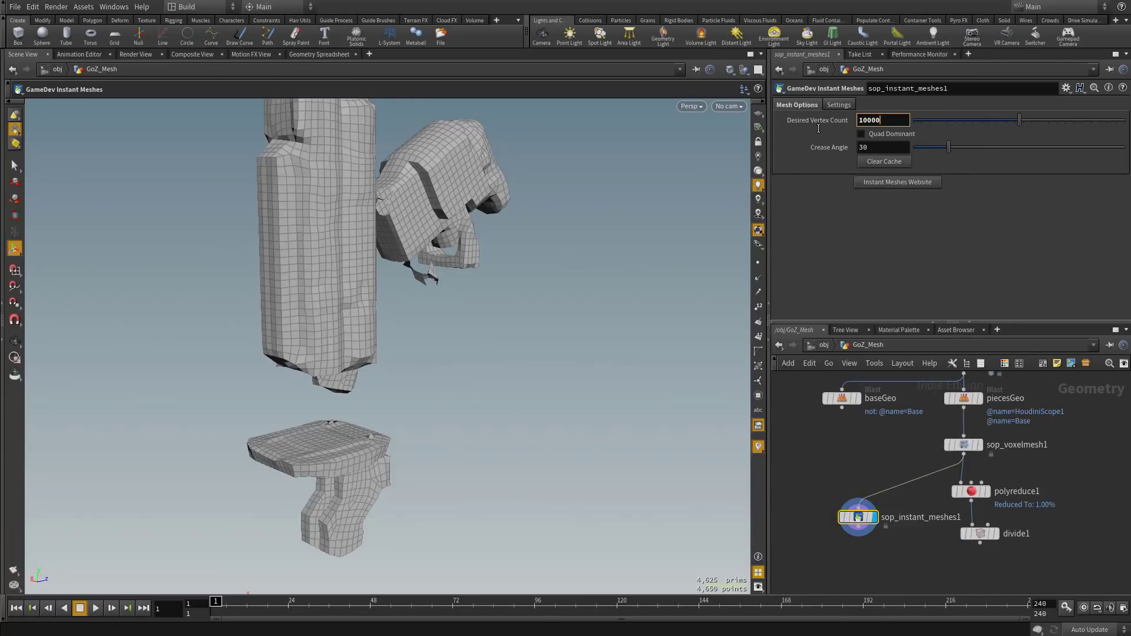
# Apply the Instant Meshes desired vertex count of 10000
pyautogui.click(861, 133)
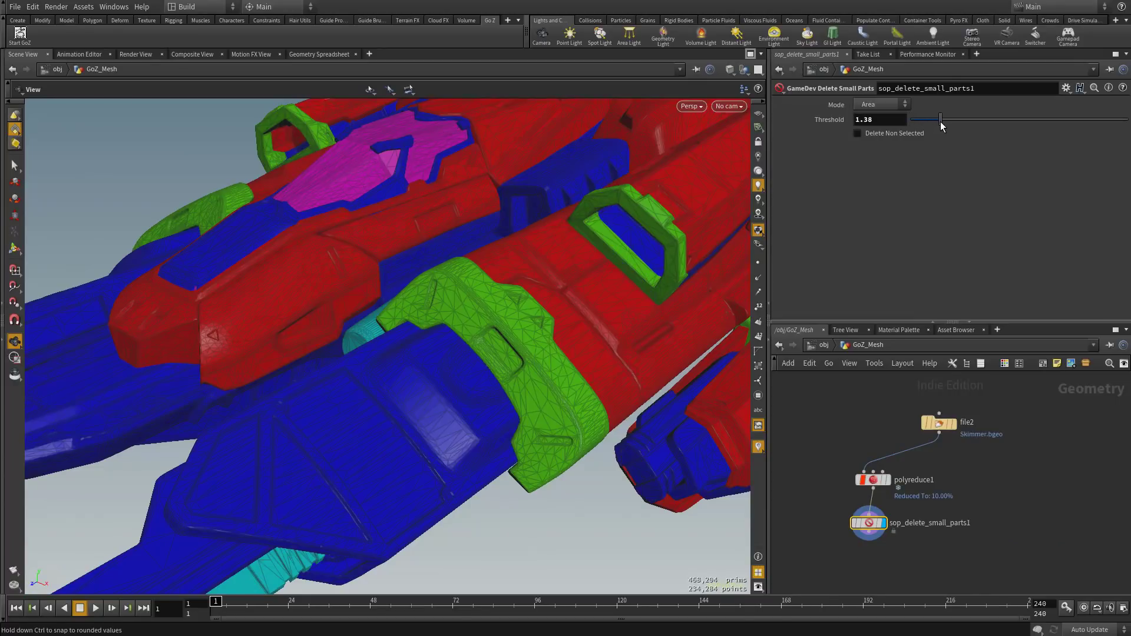
# Toggle Delete Non Selected on and off to preview the removed small parts
pyautogui.click(858, 133)
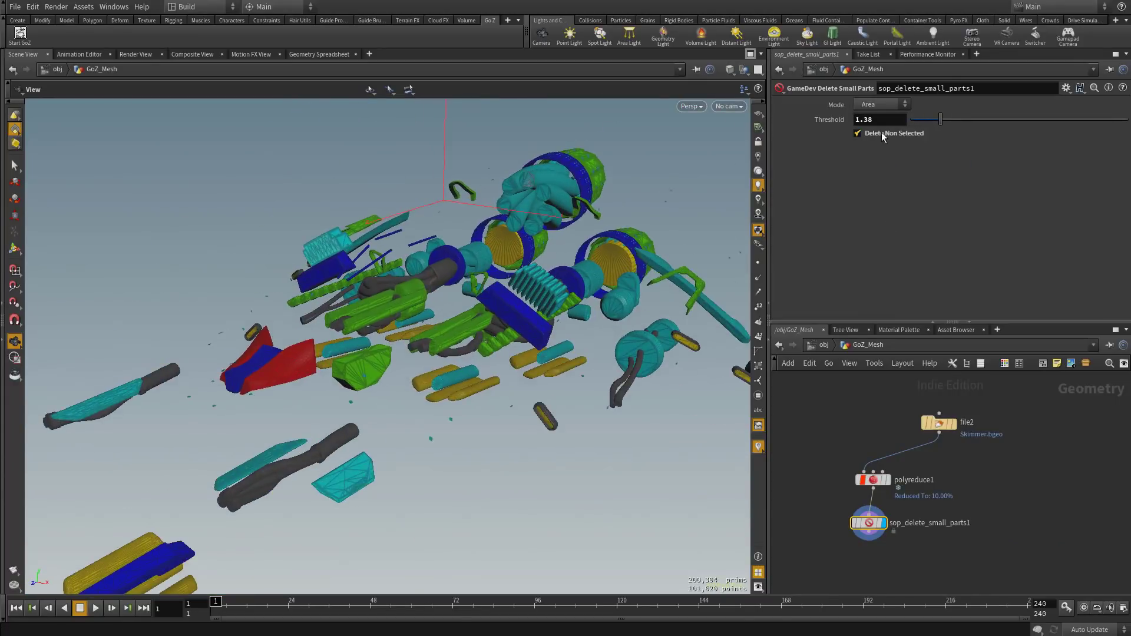
pyautogui.click(857, 132)
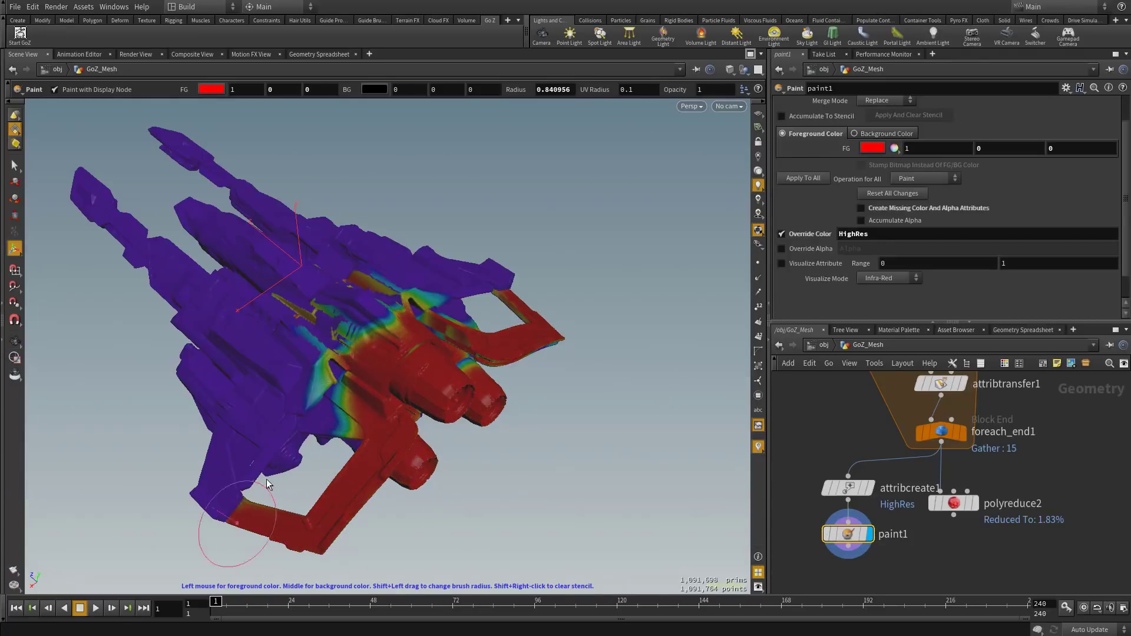
# Paint HighRes density over part of the ship and view the density-weighted reduction
pyautogui.moveTo(266, 484); pyautogui.dragTo(358, 429)
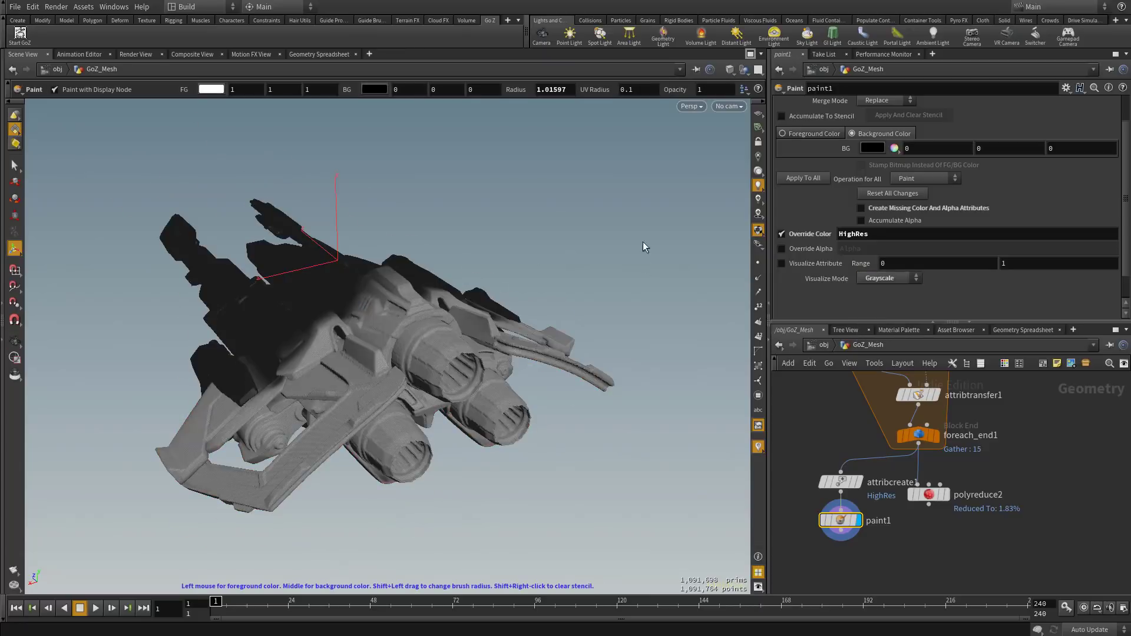
pyautogui.click(928, 494)
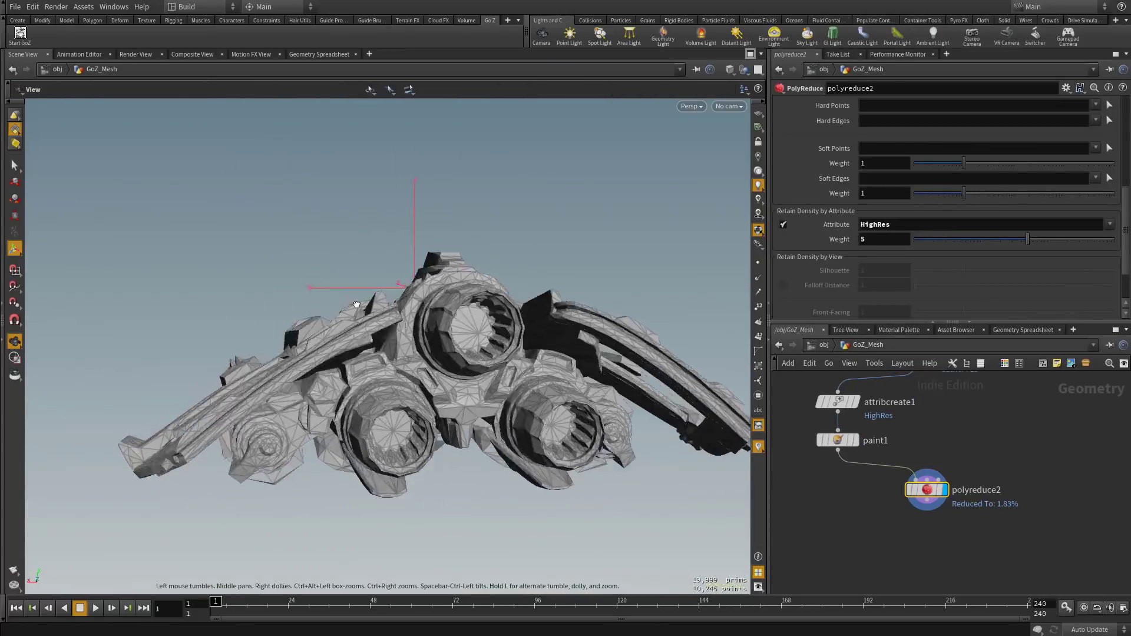